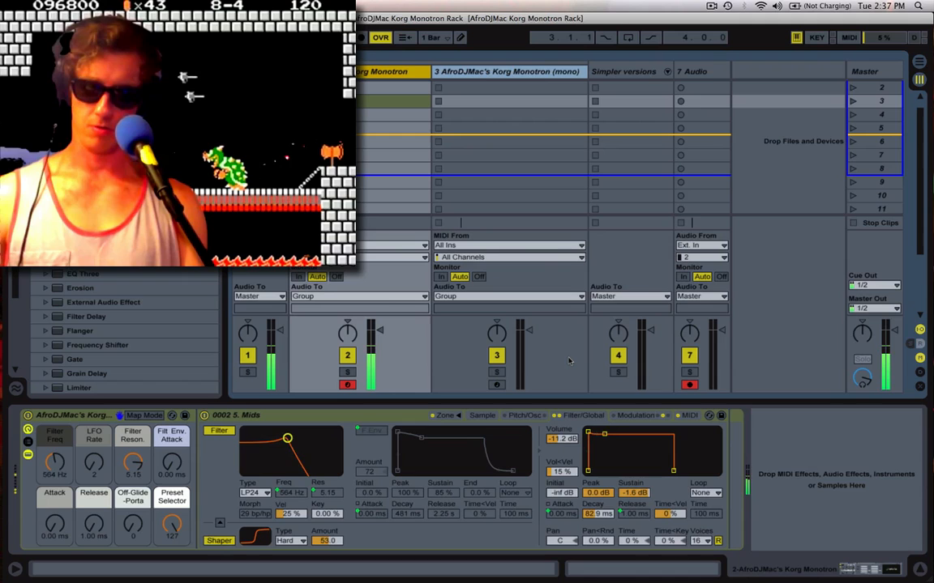
Sweep the Filter Freq macro up to its top, then back down toward 510 Hz.
drag(287, 438, 317, 438)
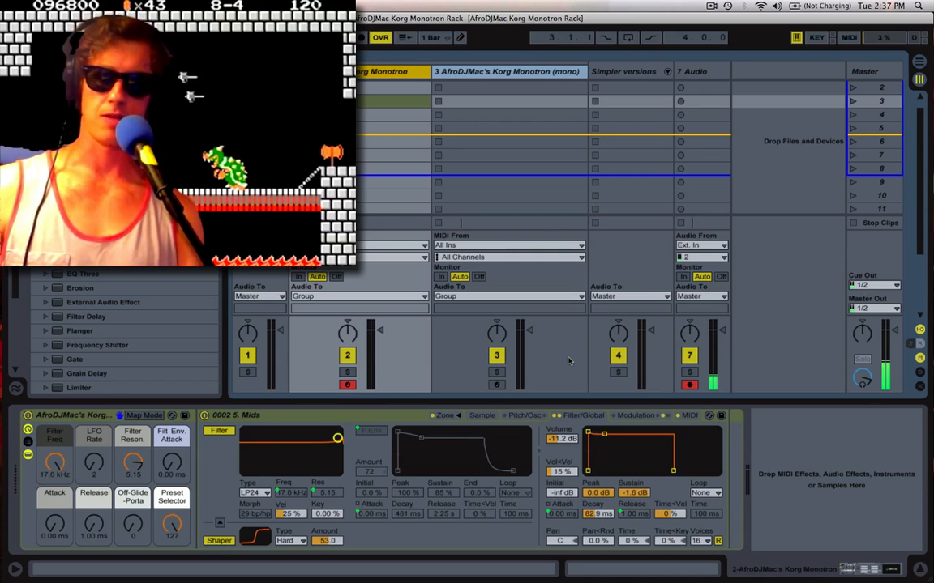
drag(337, 437, 292, 437)
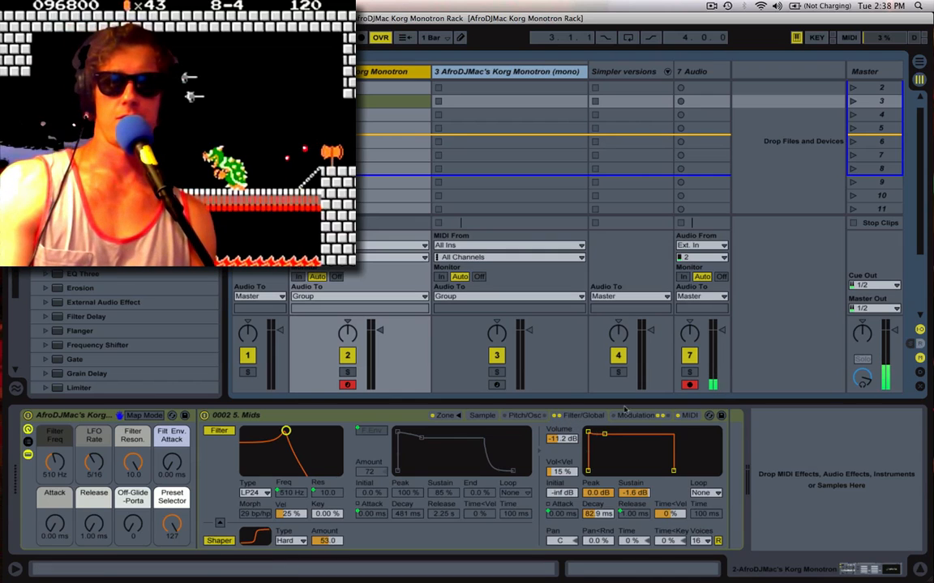
Turn on Map Mode to start assigning Sampler parameters to macros.
click(641, 416)
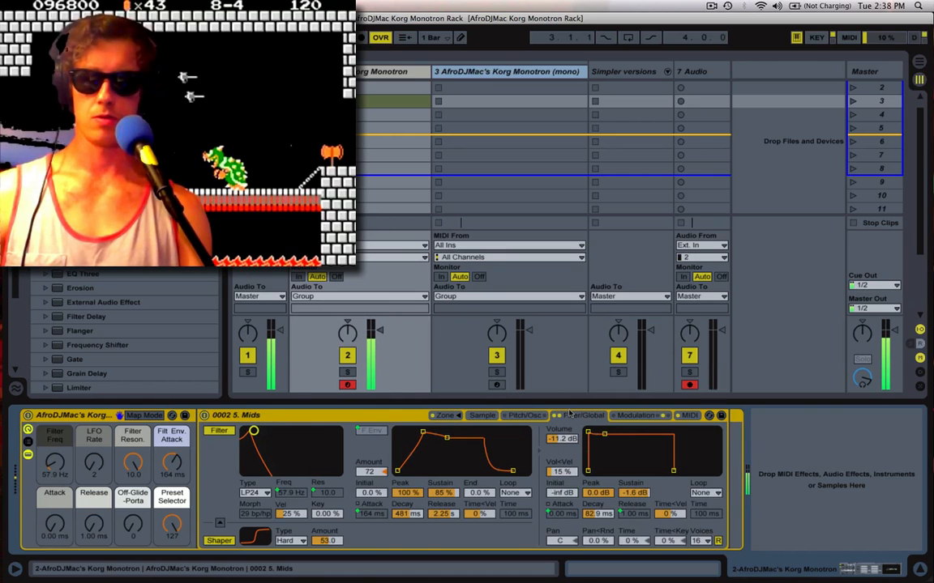
Lower the Filt Env. Attack macro to 0.22 ms and show Sampler's Modulation settings.
drag(254, 429, 269, 430)
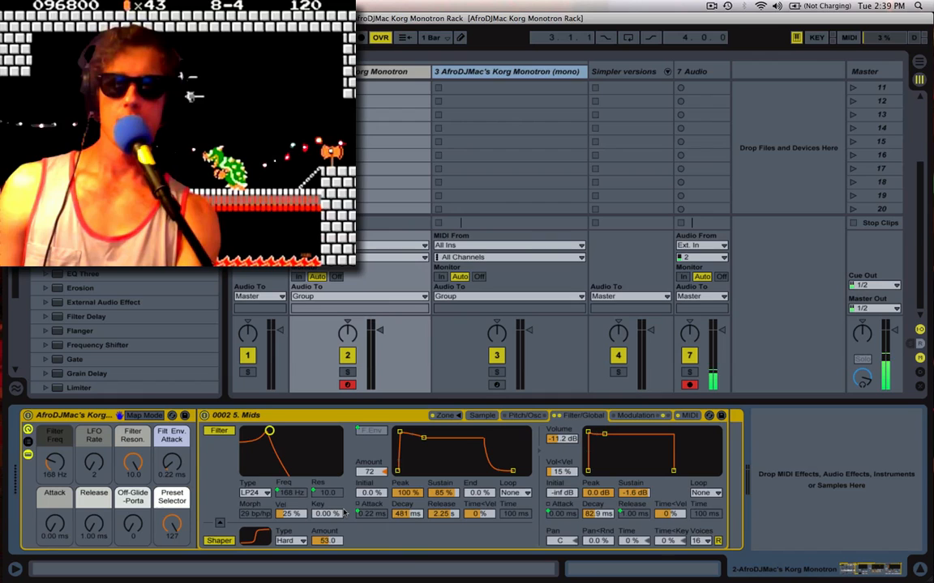
click(638, 416)
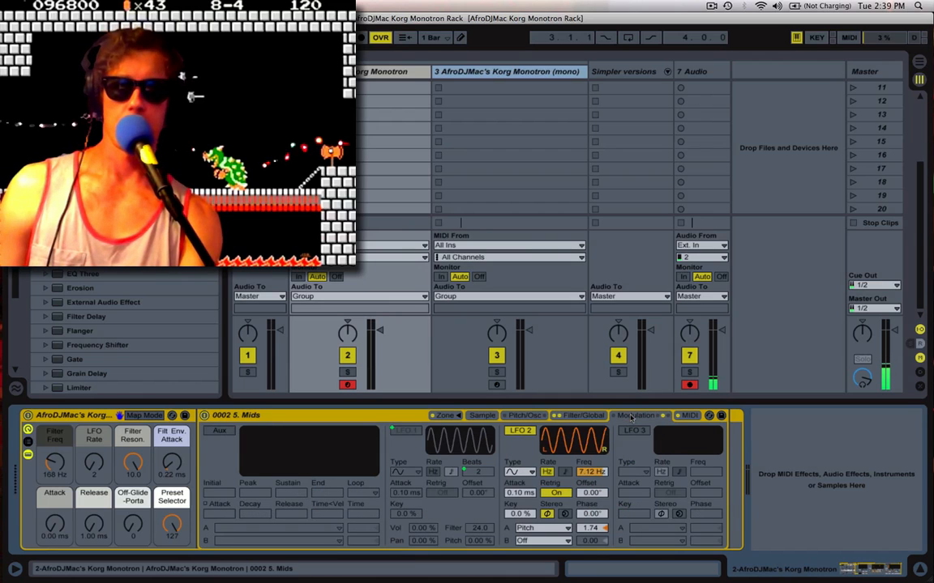
Show Sampler's Pitch/Osc settings where glide is controlled.
click(523, 415)
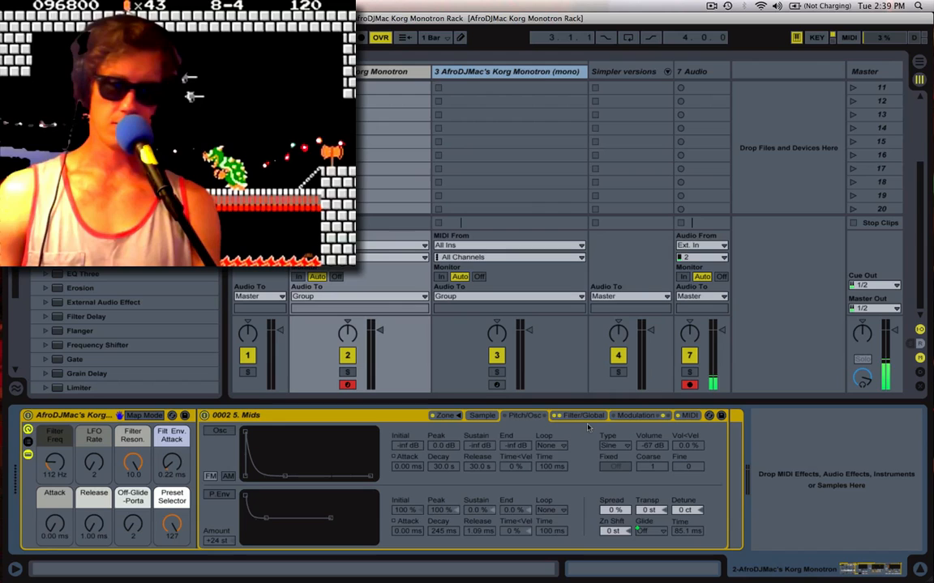
Set the Off-Glide-Porta macro to 127 to enable Glide, then show Sampler's Sample settings.
drag(54, 461, 54, 478)
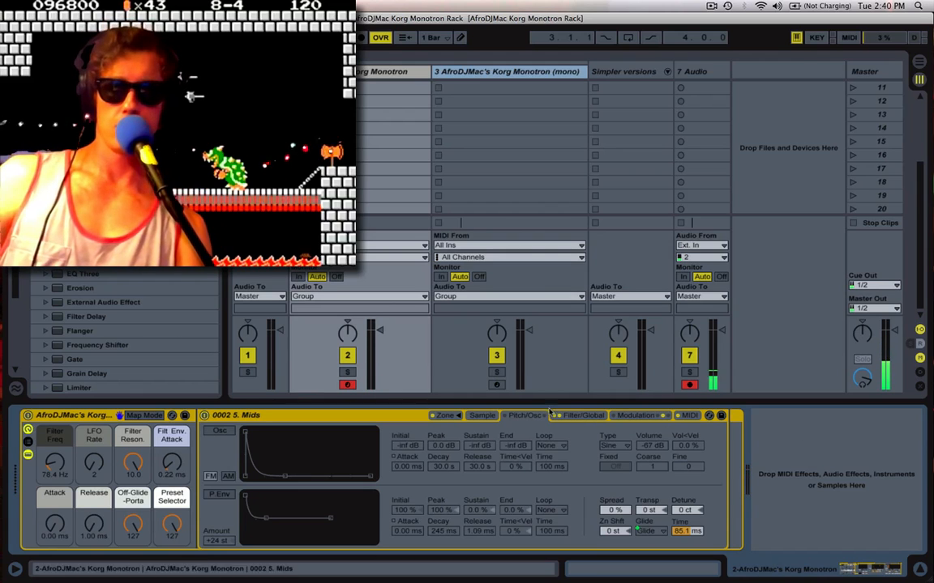
click(481, 416)
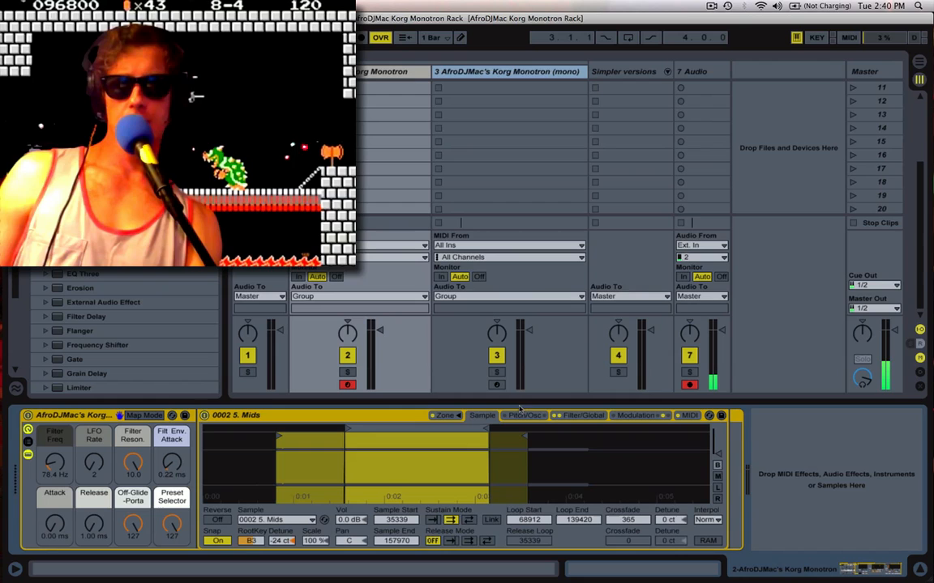